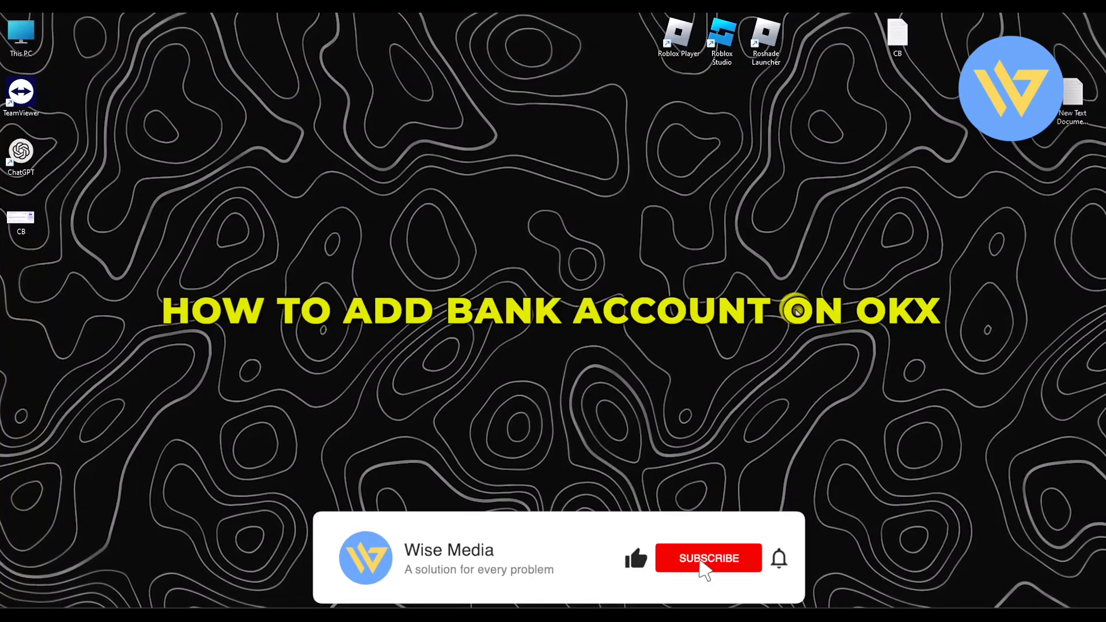
- Bring up the browser window showing the OKX homepage
left_click(708, 558)
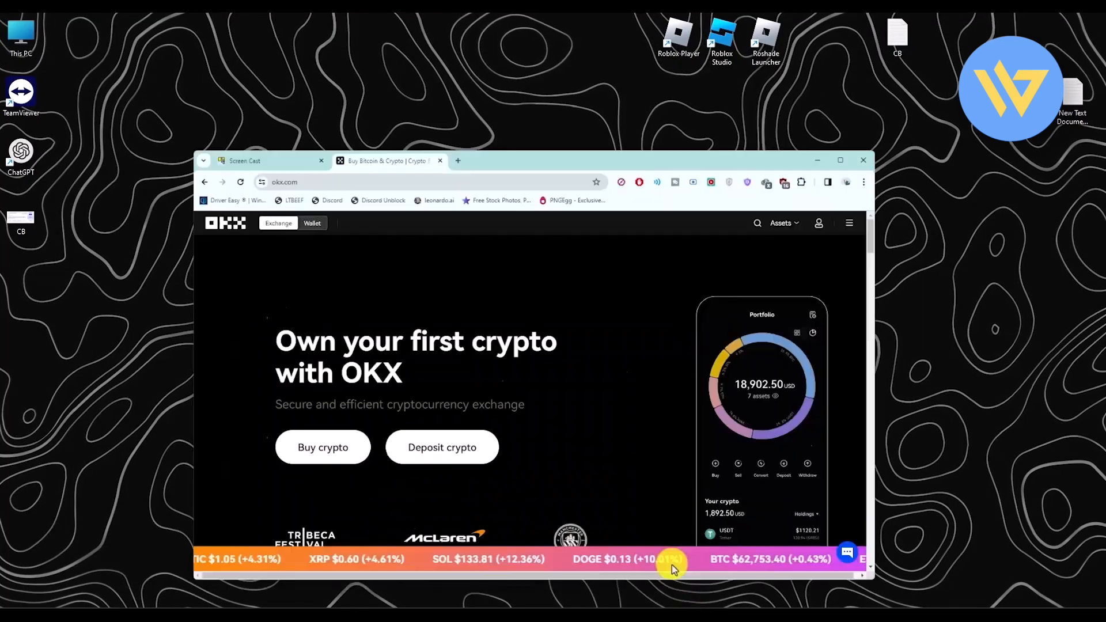
- Maximize the browser and go to P2P trading from the Buy crypto menu
left_click(839, 160)
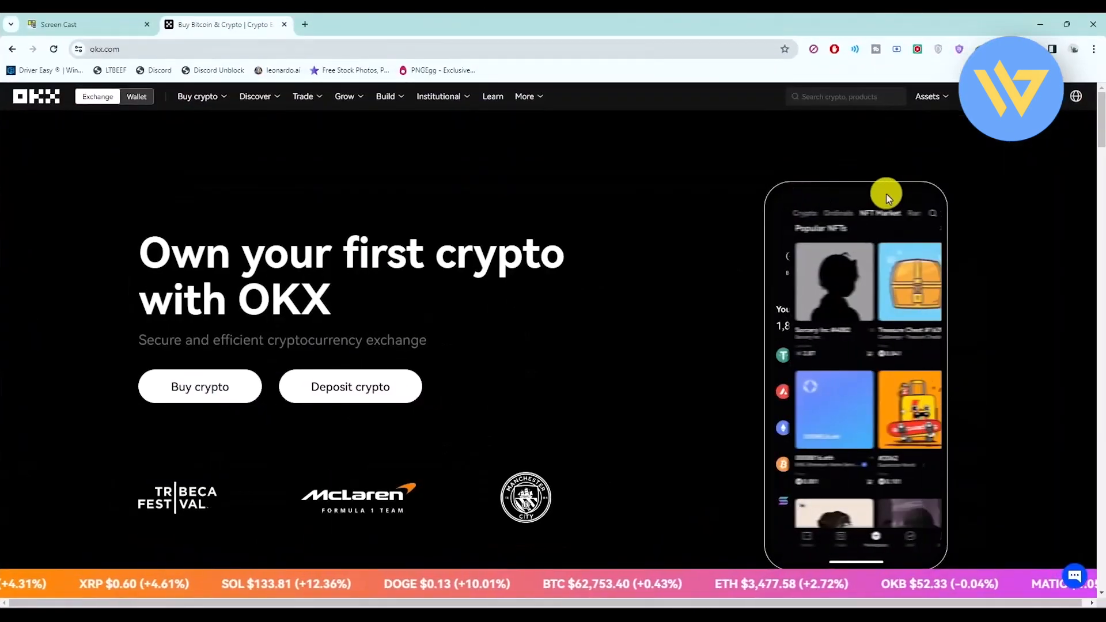
left_click(197, 97)
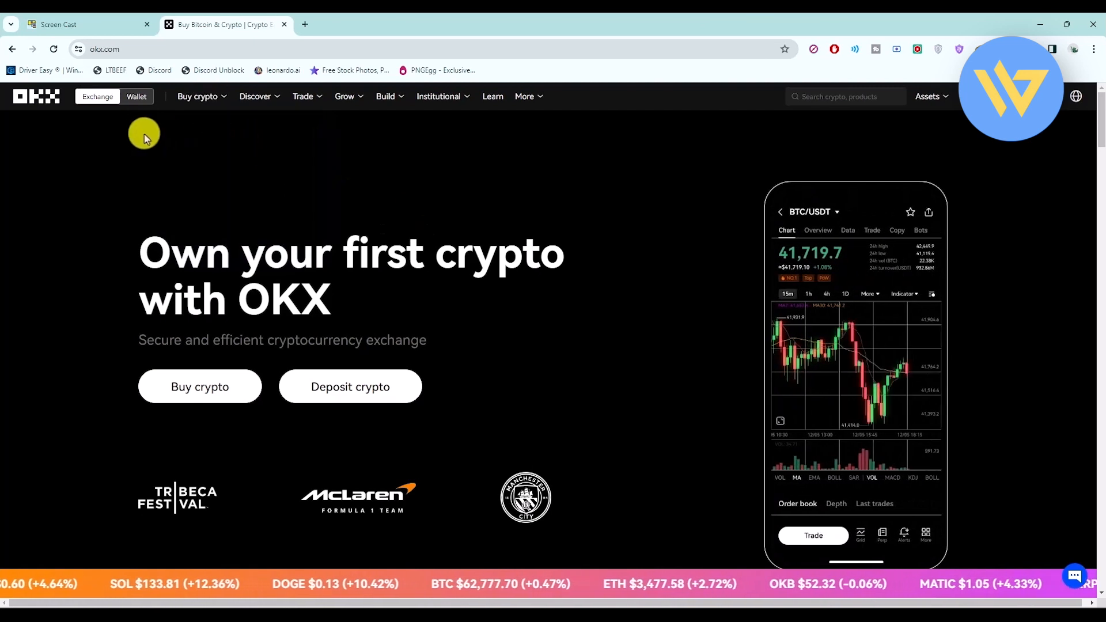
left_click(198, 96)
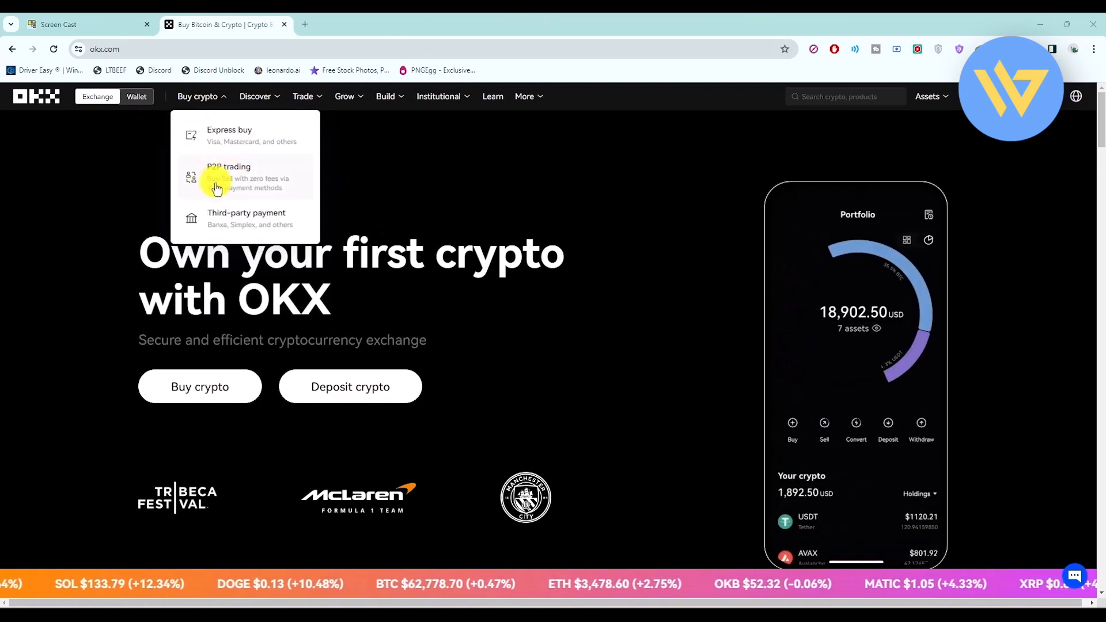
left_click(228, 177)
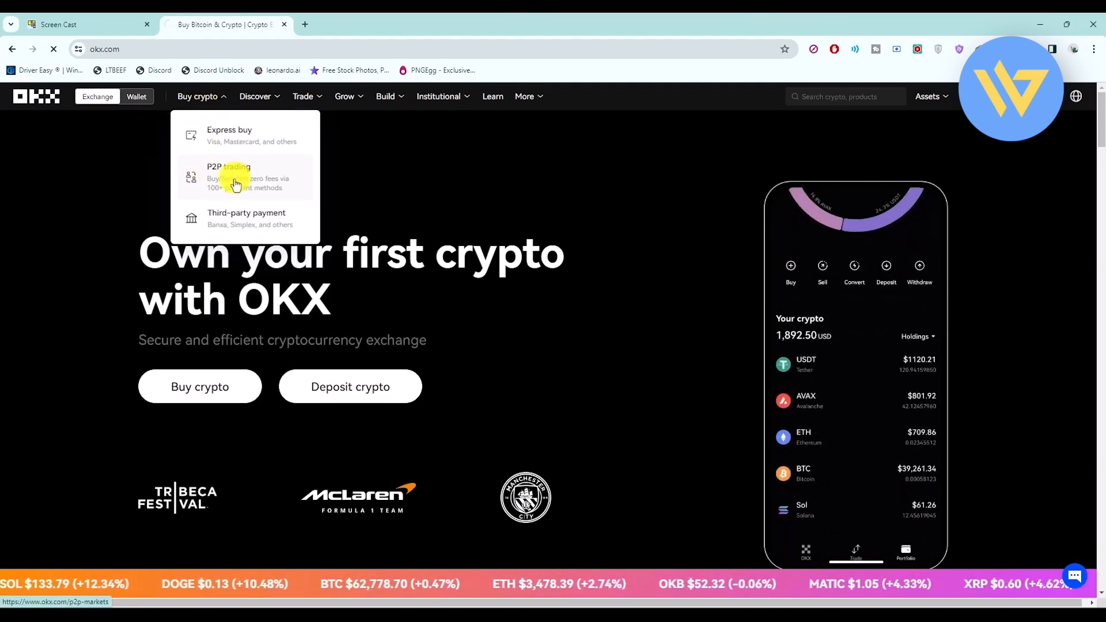
left_click(228, 176)
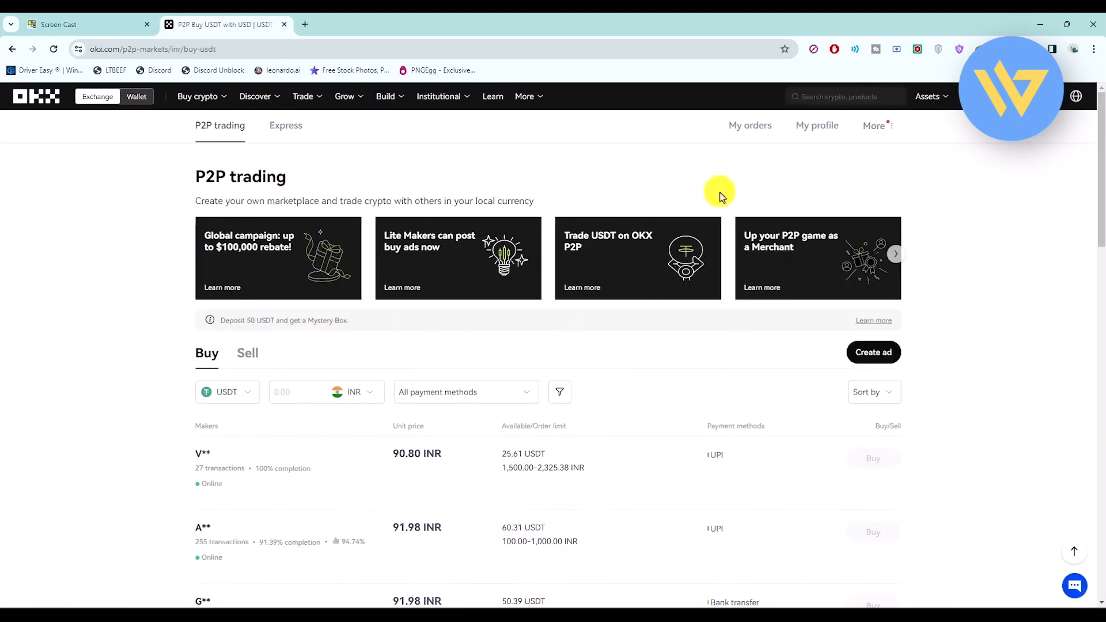
- Go to My profile and scroll to the Manage payment methods section
left_click(816, 126)
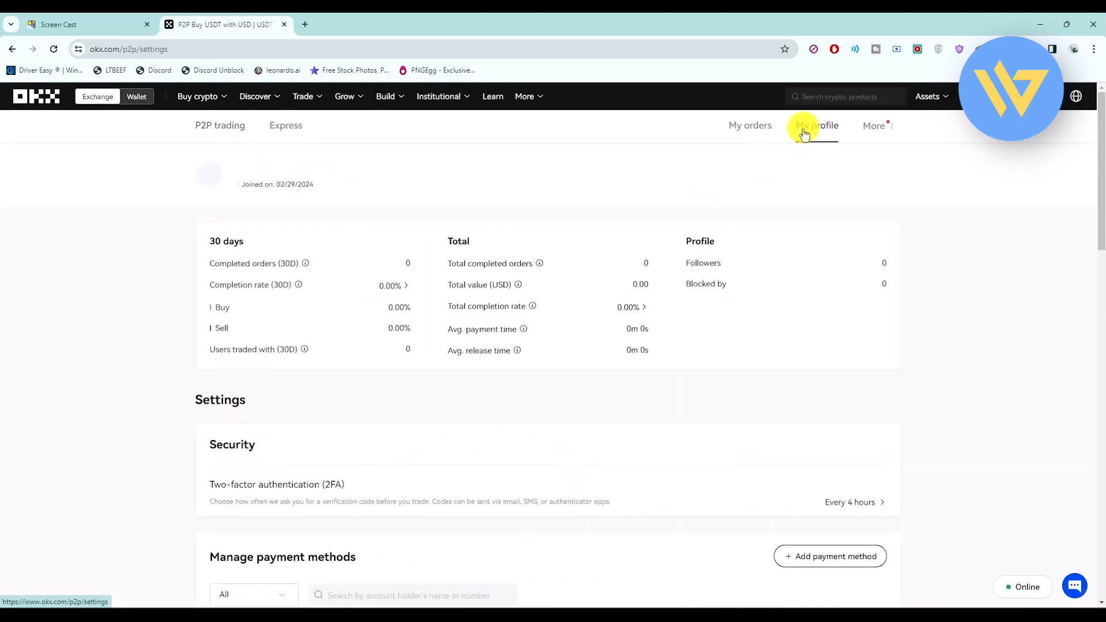
scroll("down", 3)
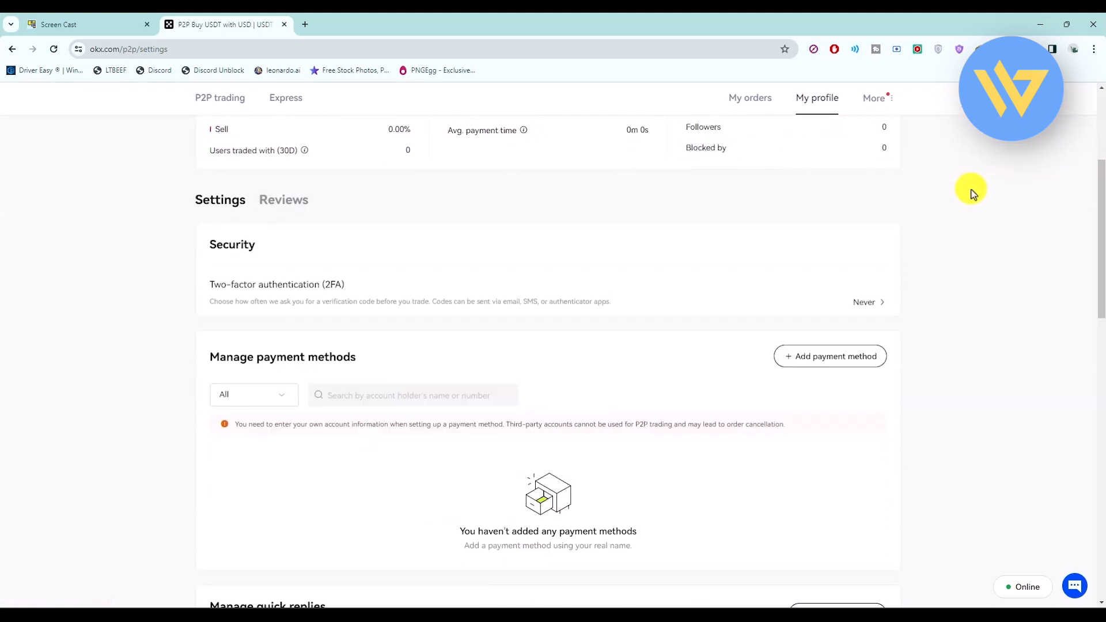
scroll("down", 3)
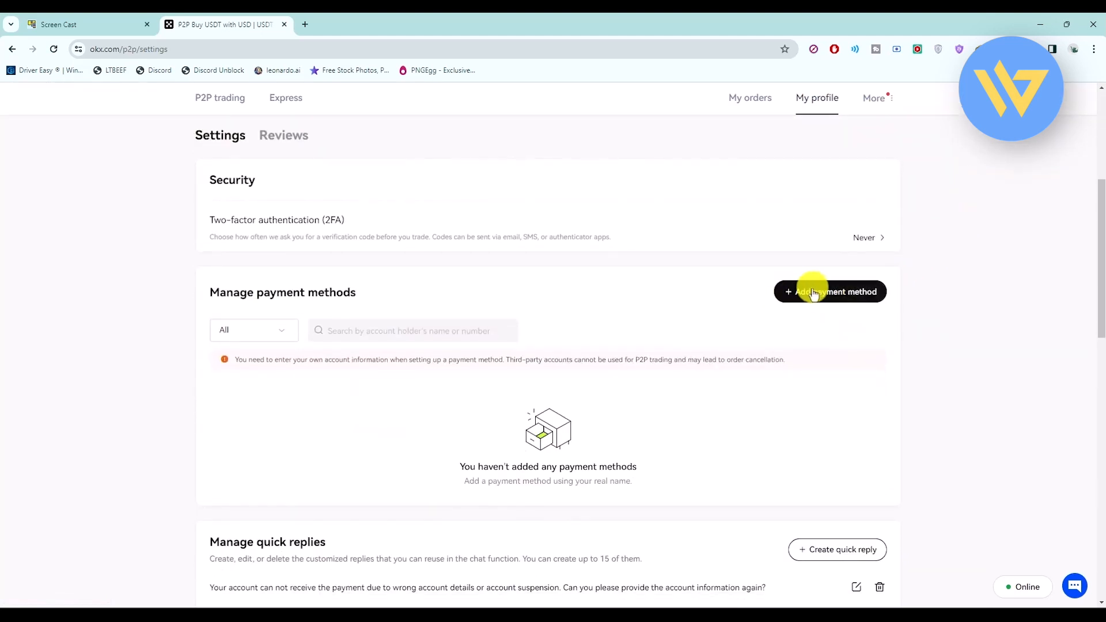
- Start adding a payment method and search the currency list for USD
left_click(830, 291)
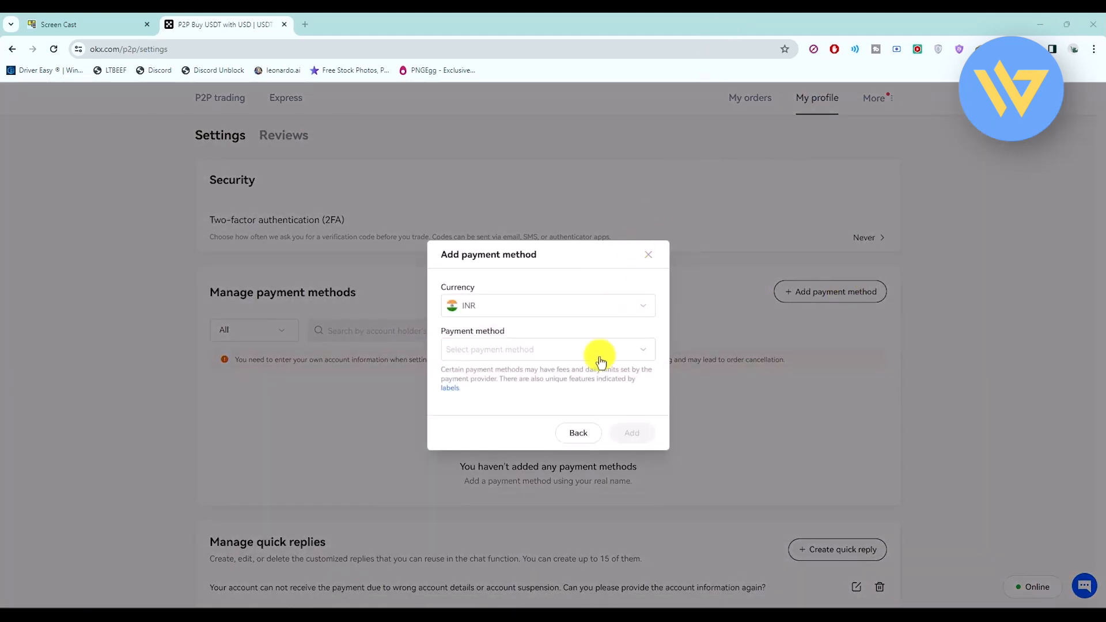
left_click(546, 304)
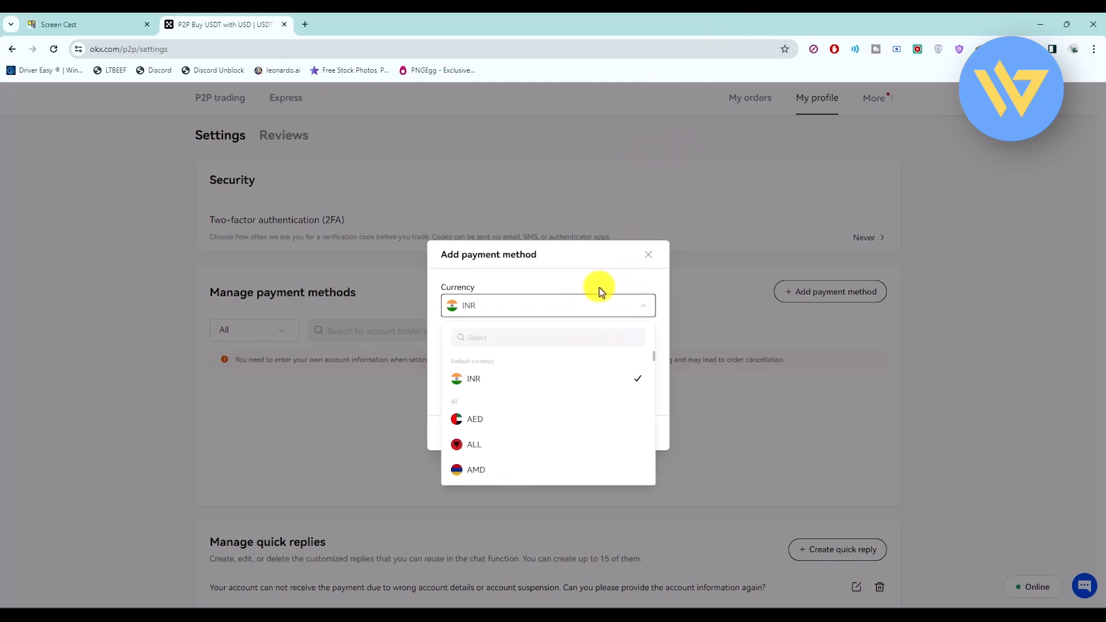
mouse_move(535, 577)
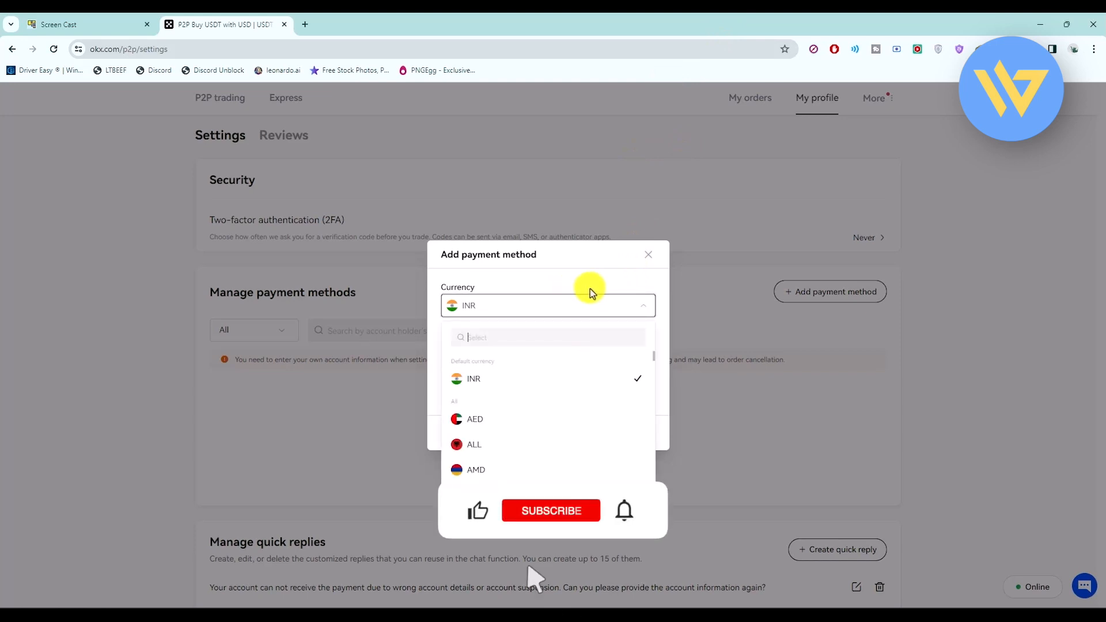
type("u")
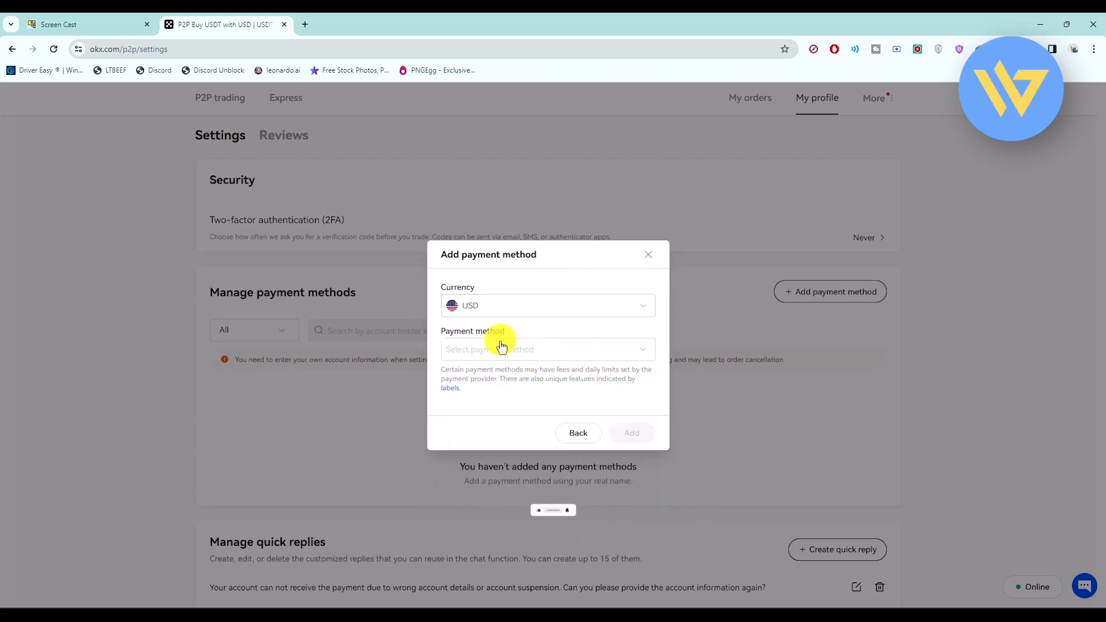
mouse_move(661, 360)
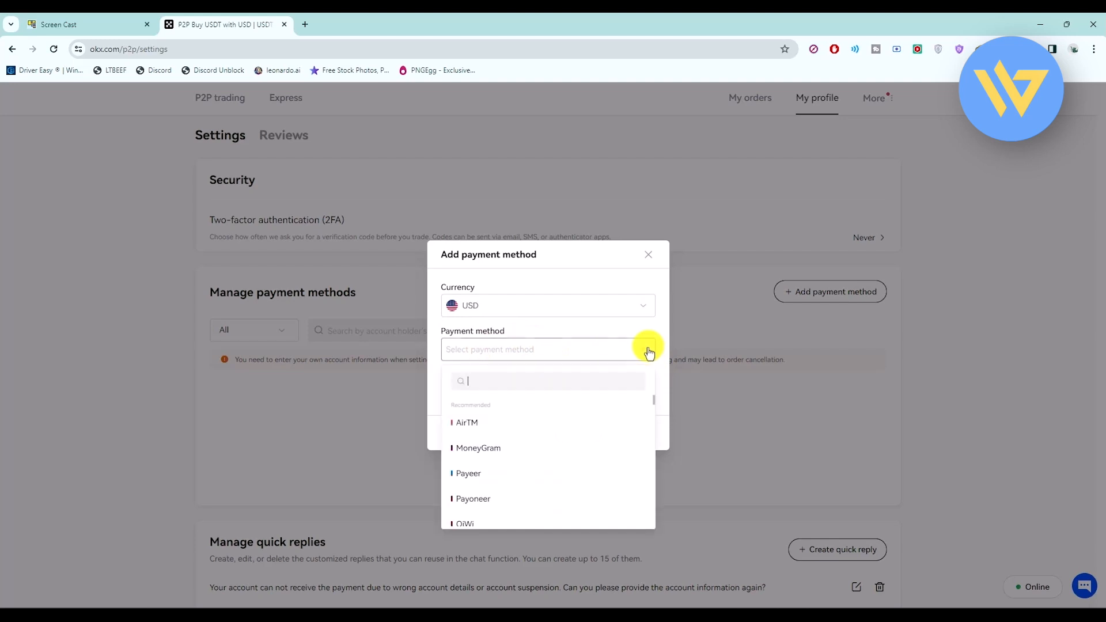
mouse_move(617, 436)
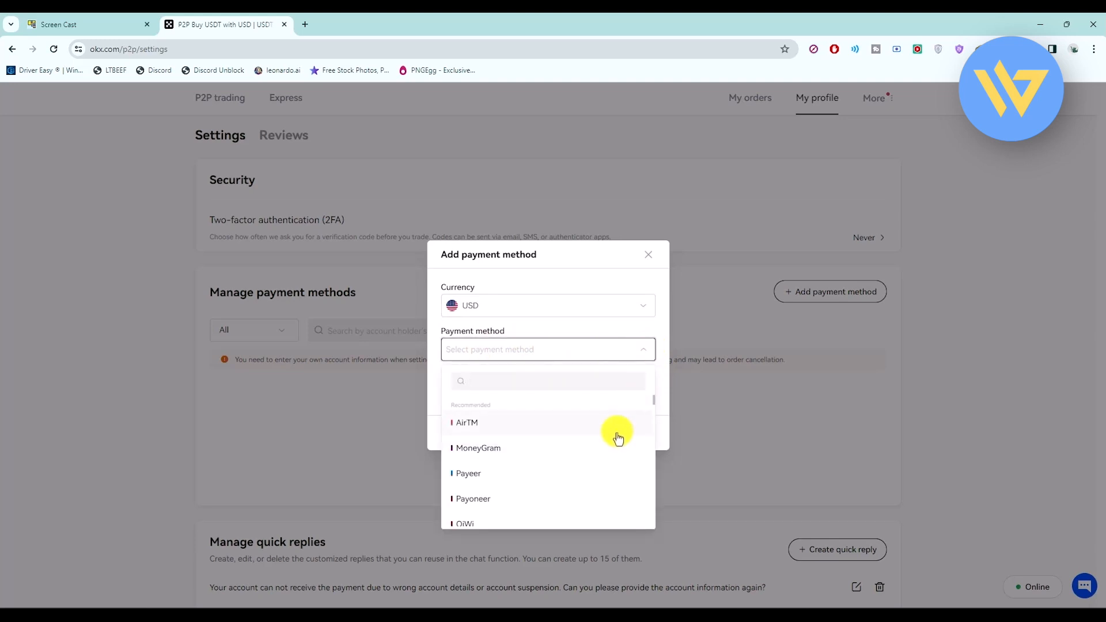
- Choose Bank transfer as the USD payment method from the list
scroll("down", 3)
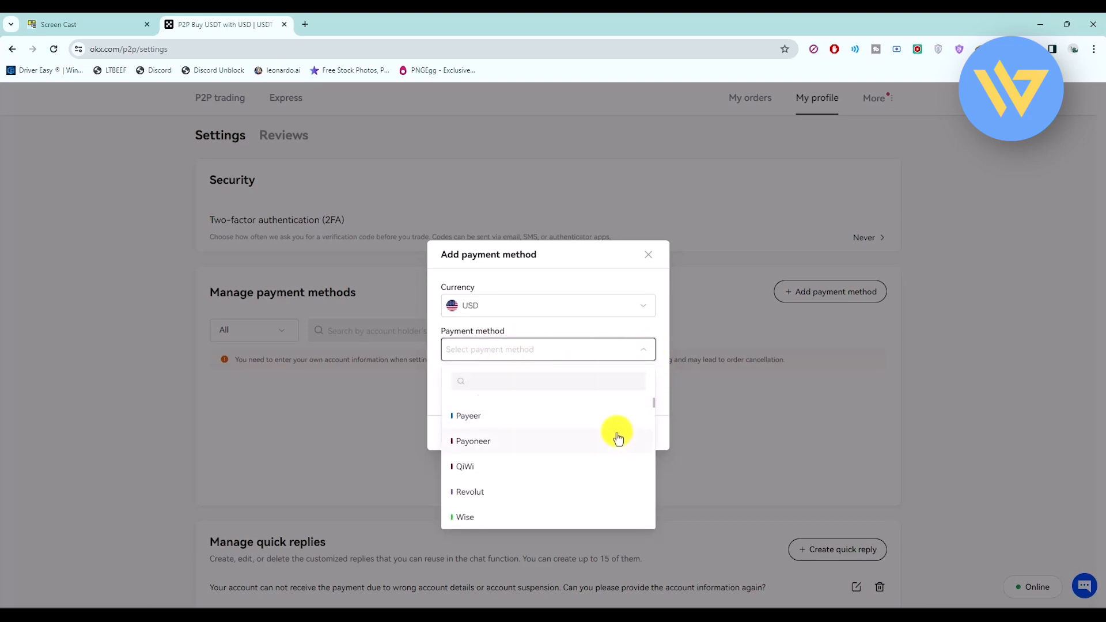
scroll("up", 3)
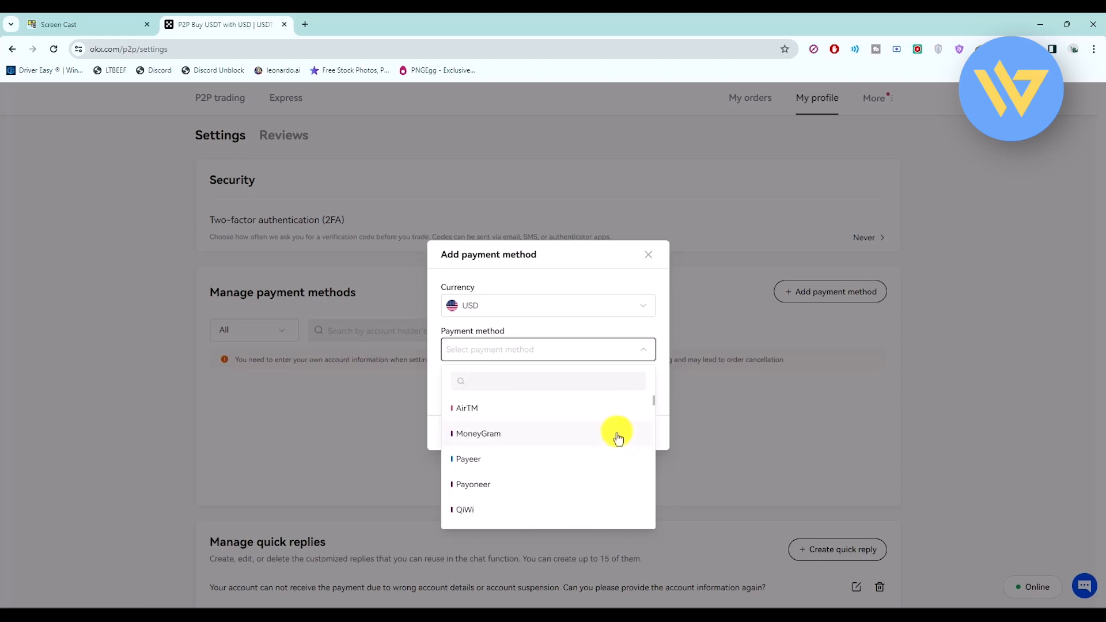
scroll("down", 3)
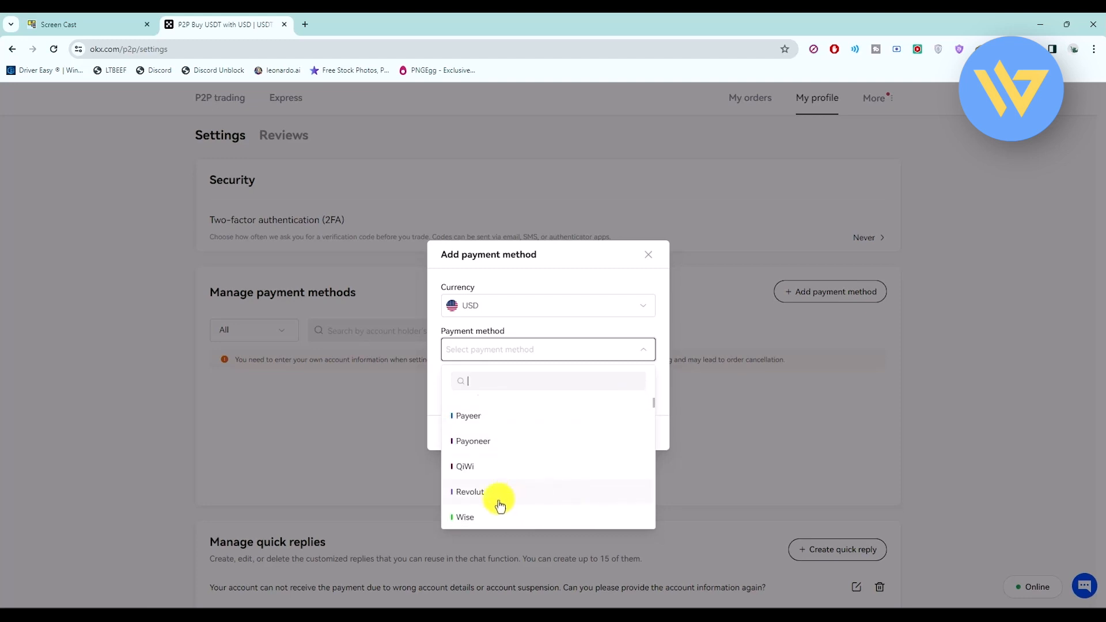
left_click(476, 492)
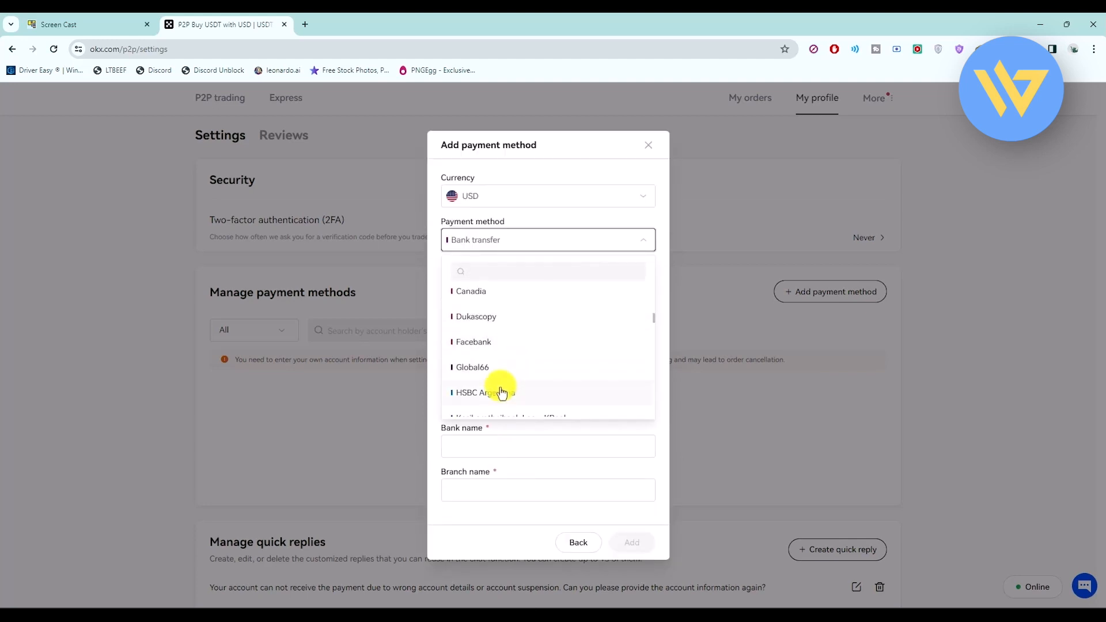
- Select HSBC Argentina as the bank, then close the dialog without adding
left_click(484, 392)
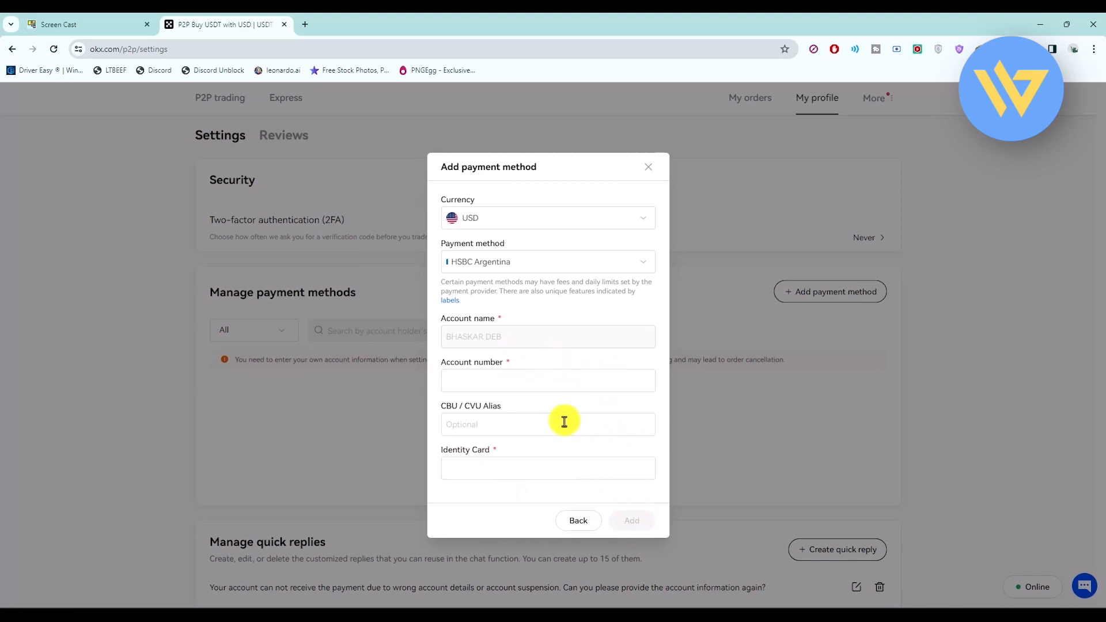
mouse_move(631, 511)
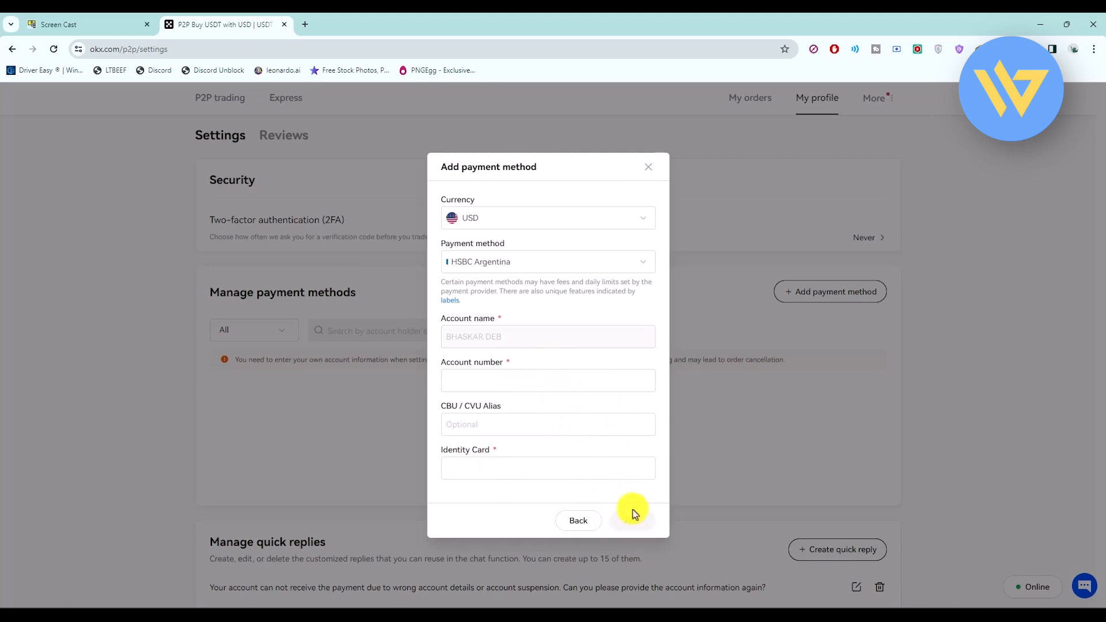
mouse_move(629, 466)
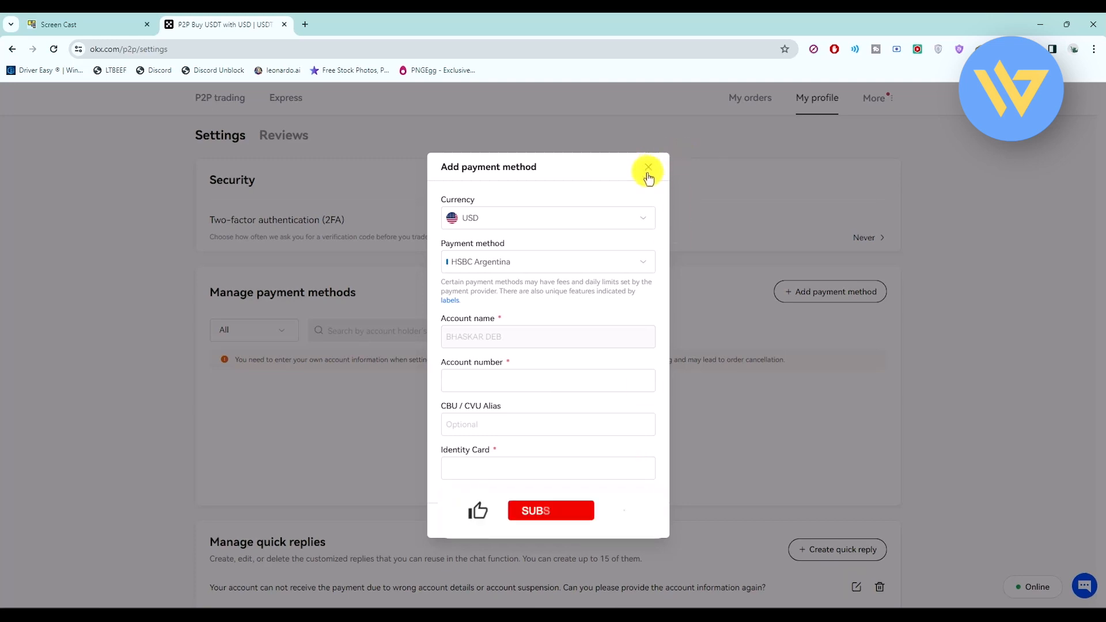
left_click(646, 170)
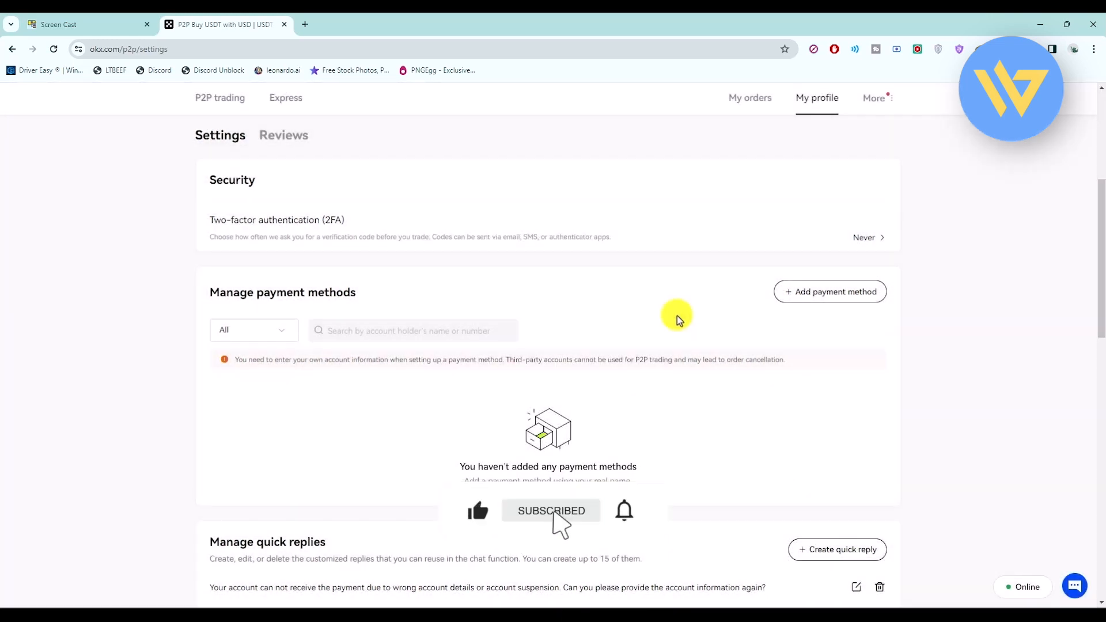
mouse_move(781, 54)
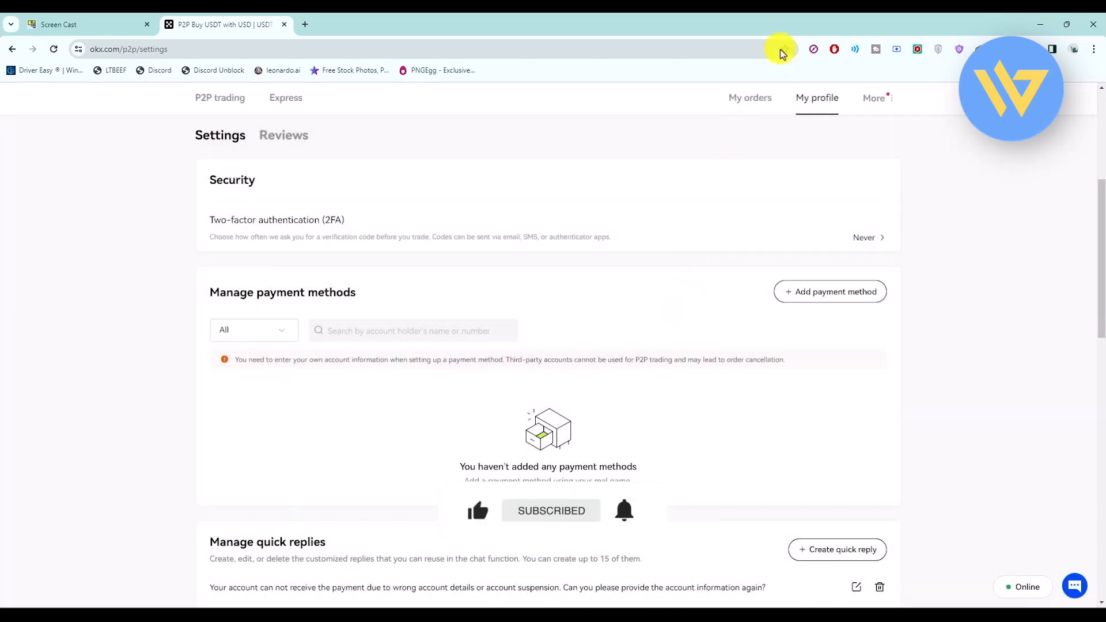